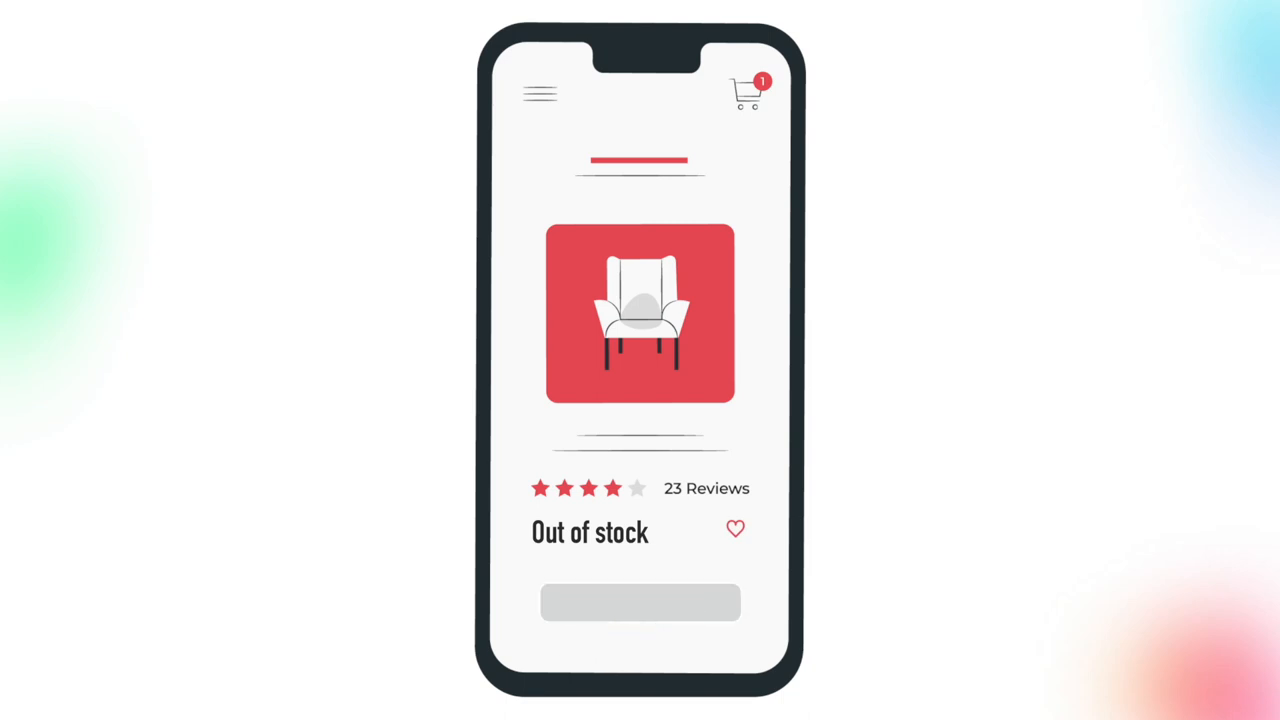
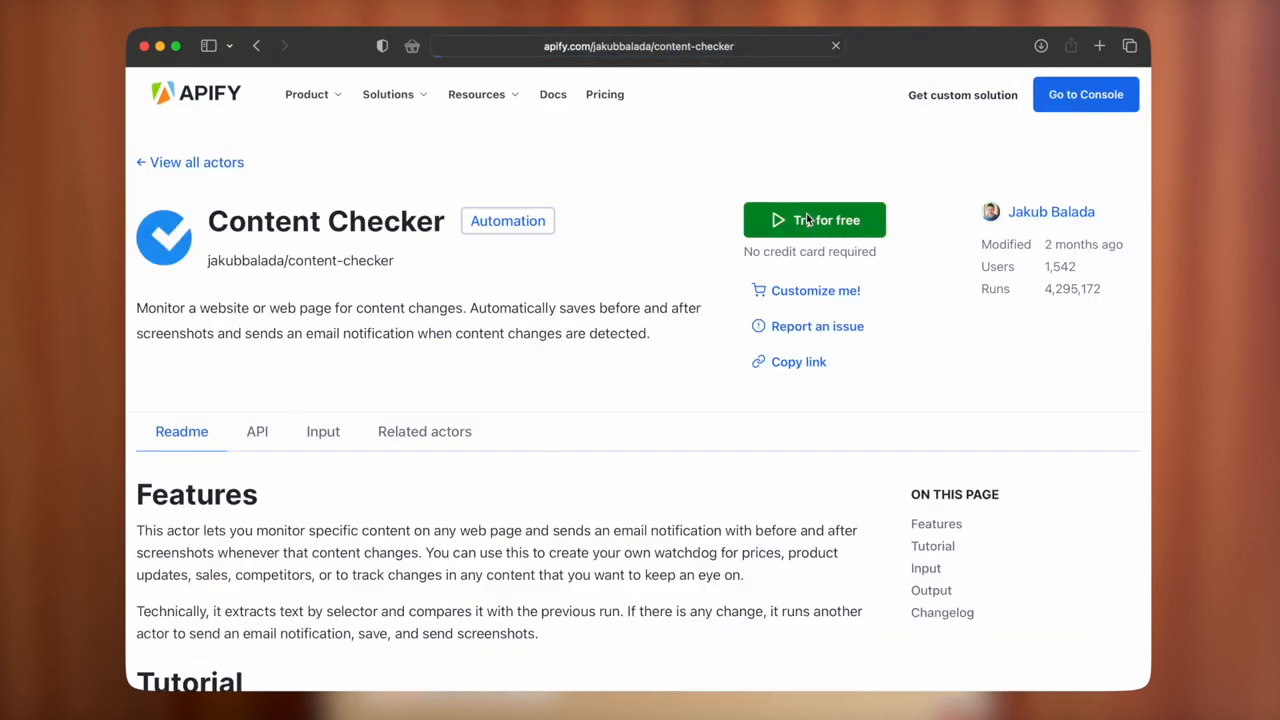
Step: Launch the Content Checker actor from its store page into Apify Console's Input tab
{"action": "left_click", "coordinate": [814, 219]}
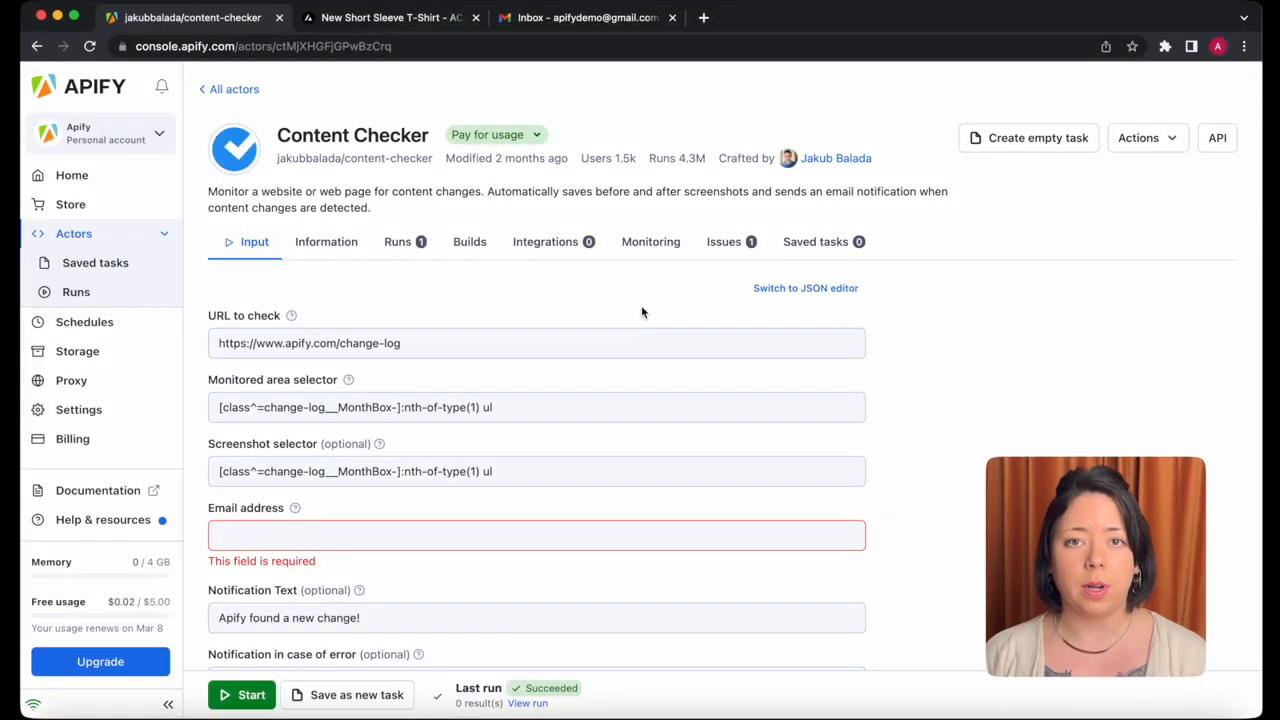
{"action": "mouse_move", "coordinate": [488, 388]}
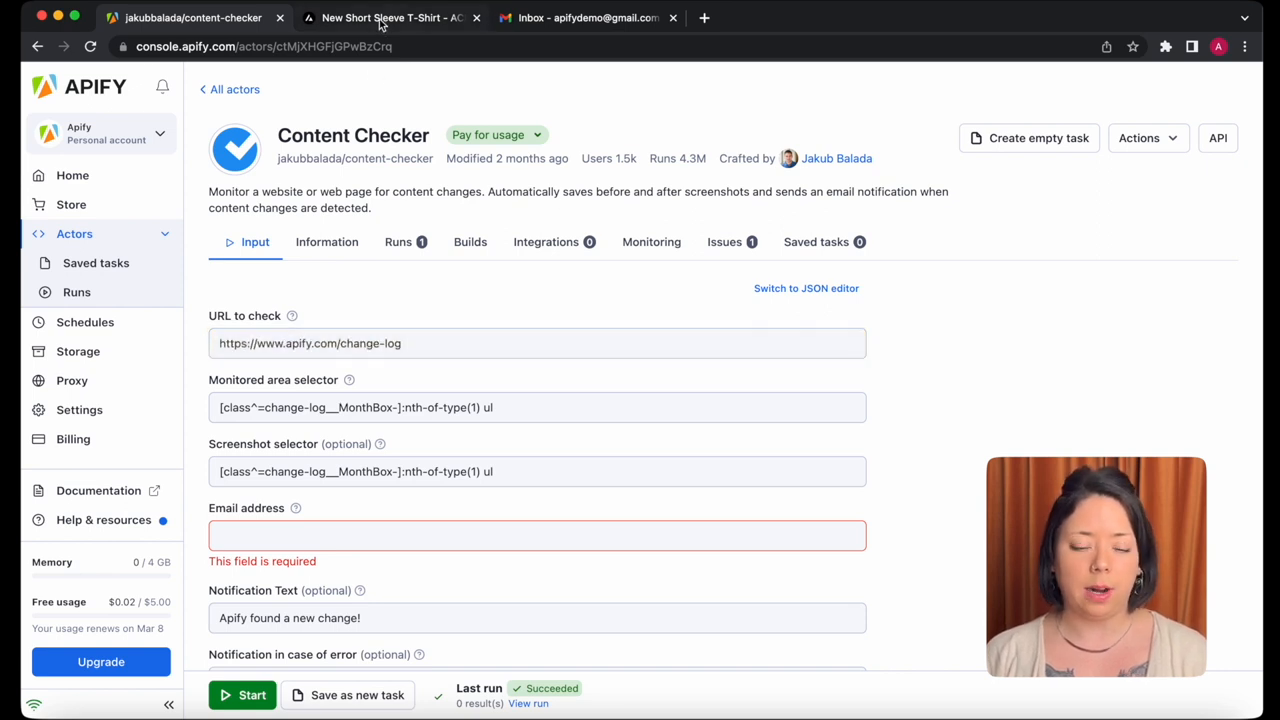
{"action": "left_click", "coordinate": [398, 17]}
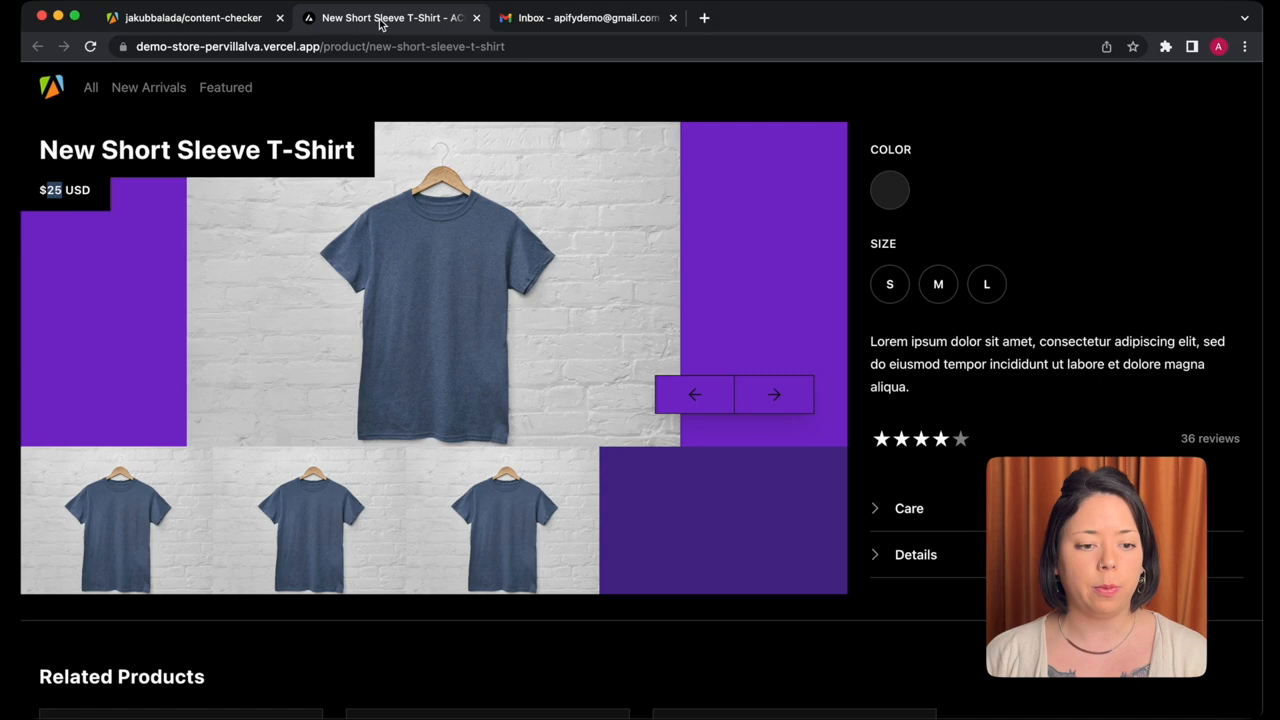
{"action": "left_click", "coordinate": [347, 46]}
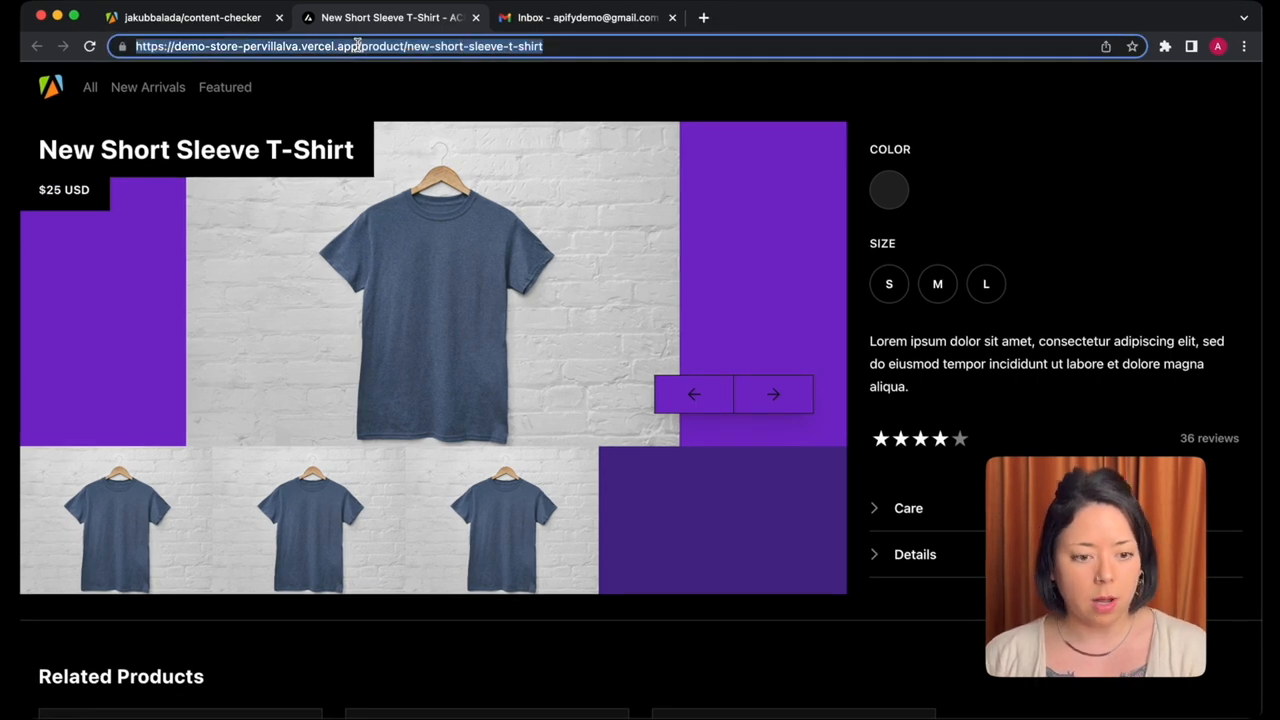
{"action": "left_click", "coordinate": [183, 17]}
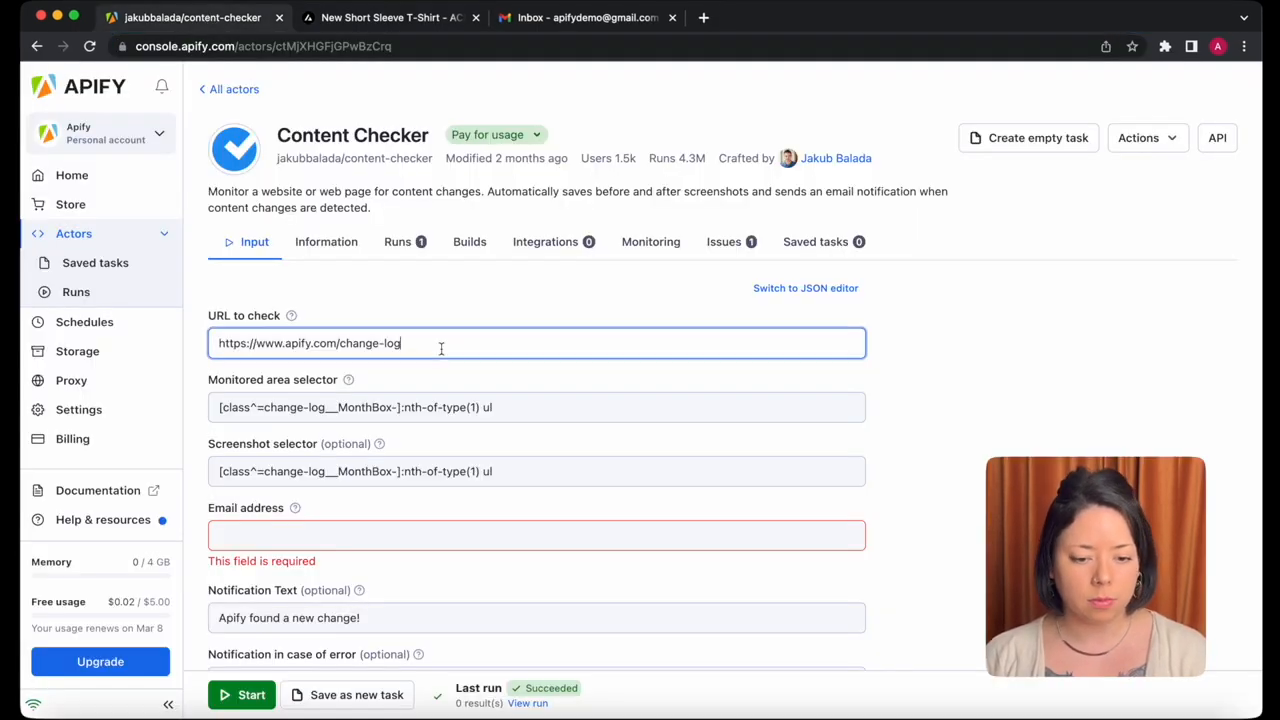
{"action": "type", "text": "https://demo-store-pervillalva.vercel.app/product/new-short-sleeve-t-shirt"}
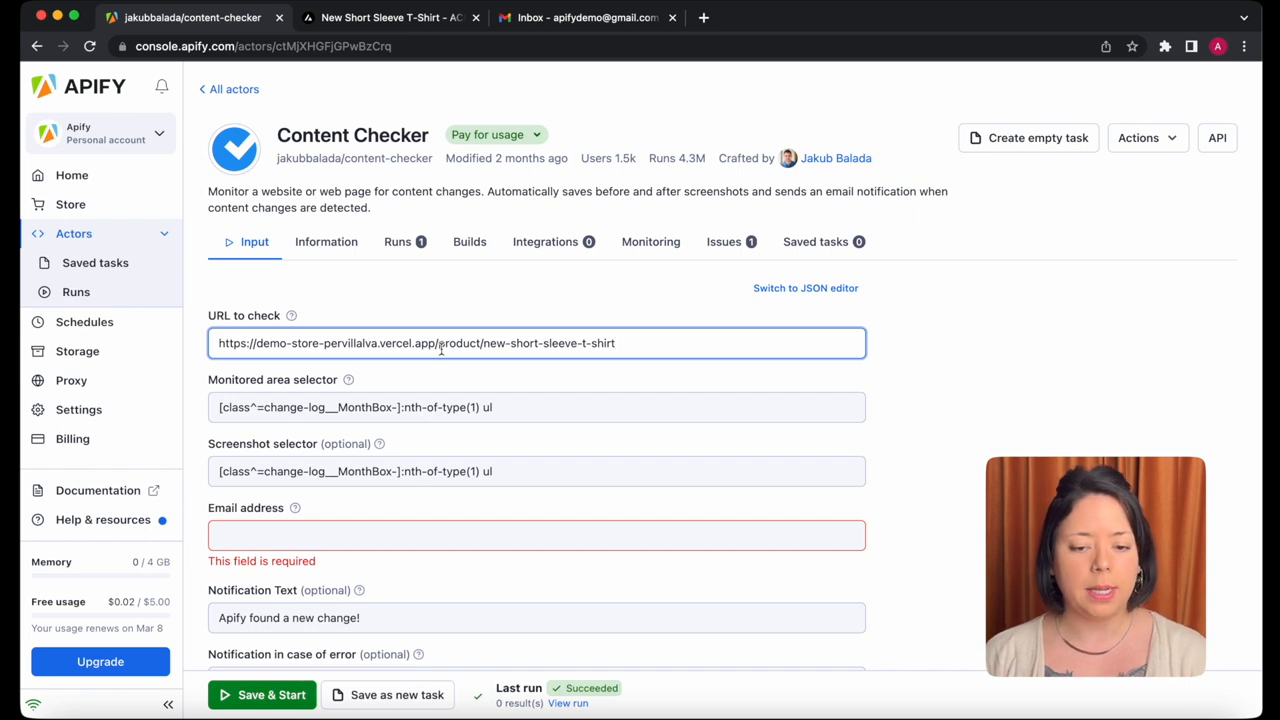
{"action": "scroll", "scroll_direction": "down", "scroll_amount": 3}
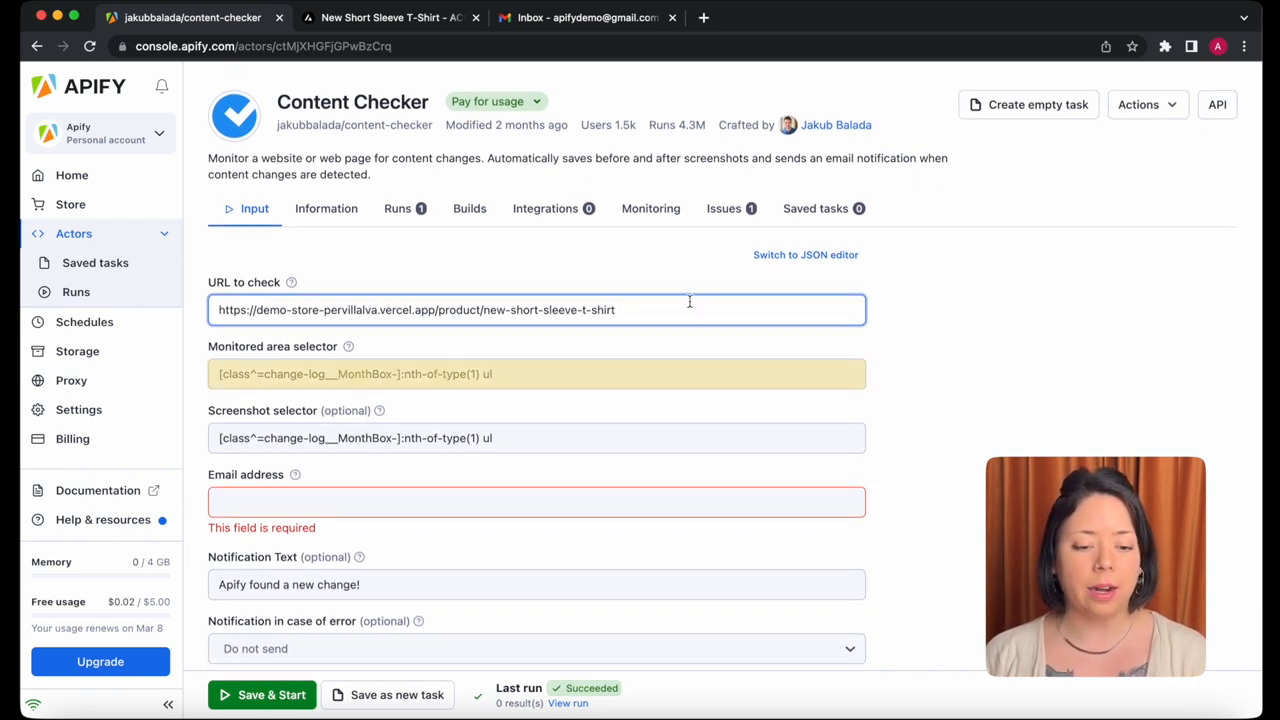
{"action": "scroll", "scroll_direction": "down", "scroll_amount": 3}
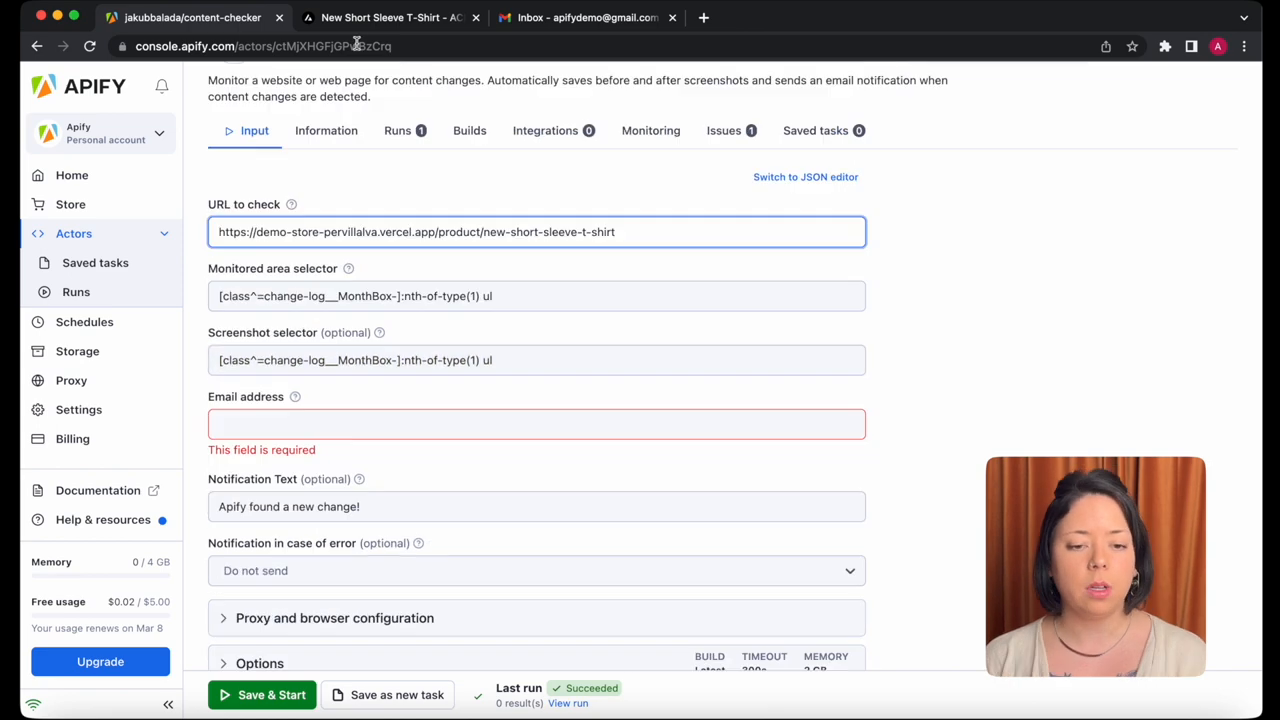
{"action": "left_click", "coordinate": [390, 17]}
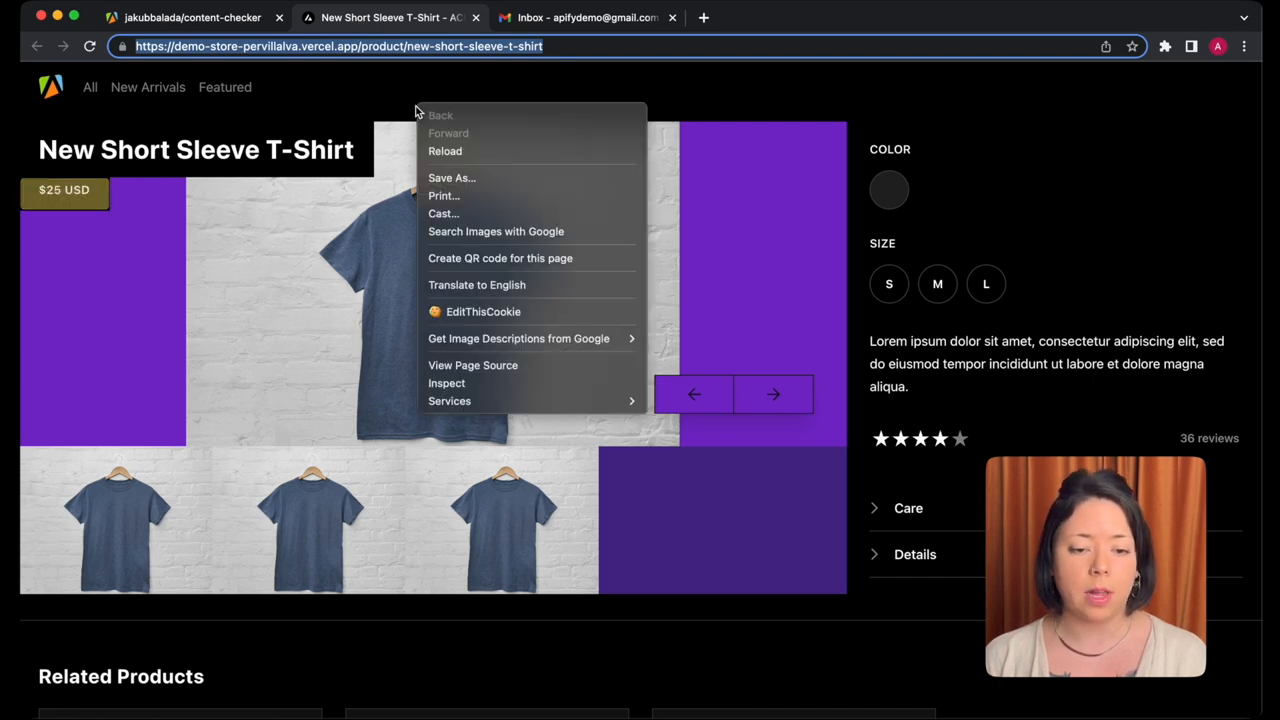
{"action": "mouse_move", "coordinate": [447, 383]}
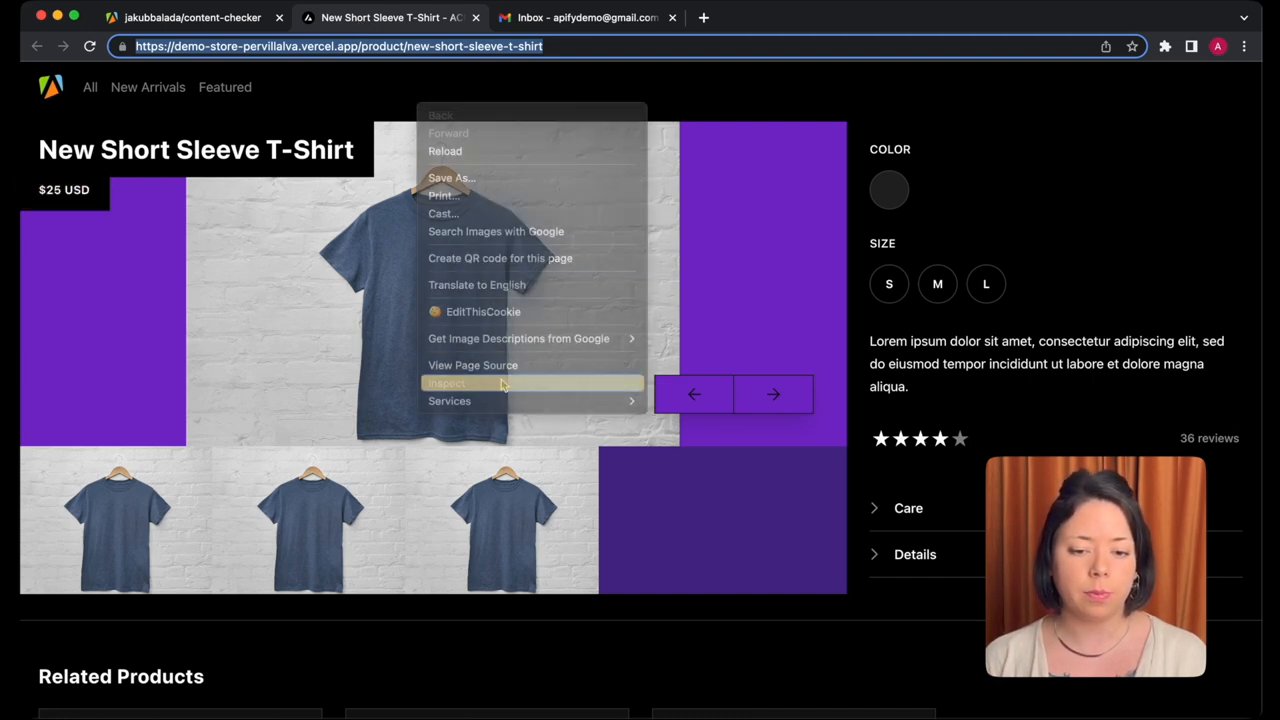
Step: Point the monitored area selector at the price element .ProductTag_price__RDK06
{"action": "left_click", "coordinate": [441, 383]}
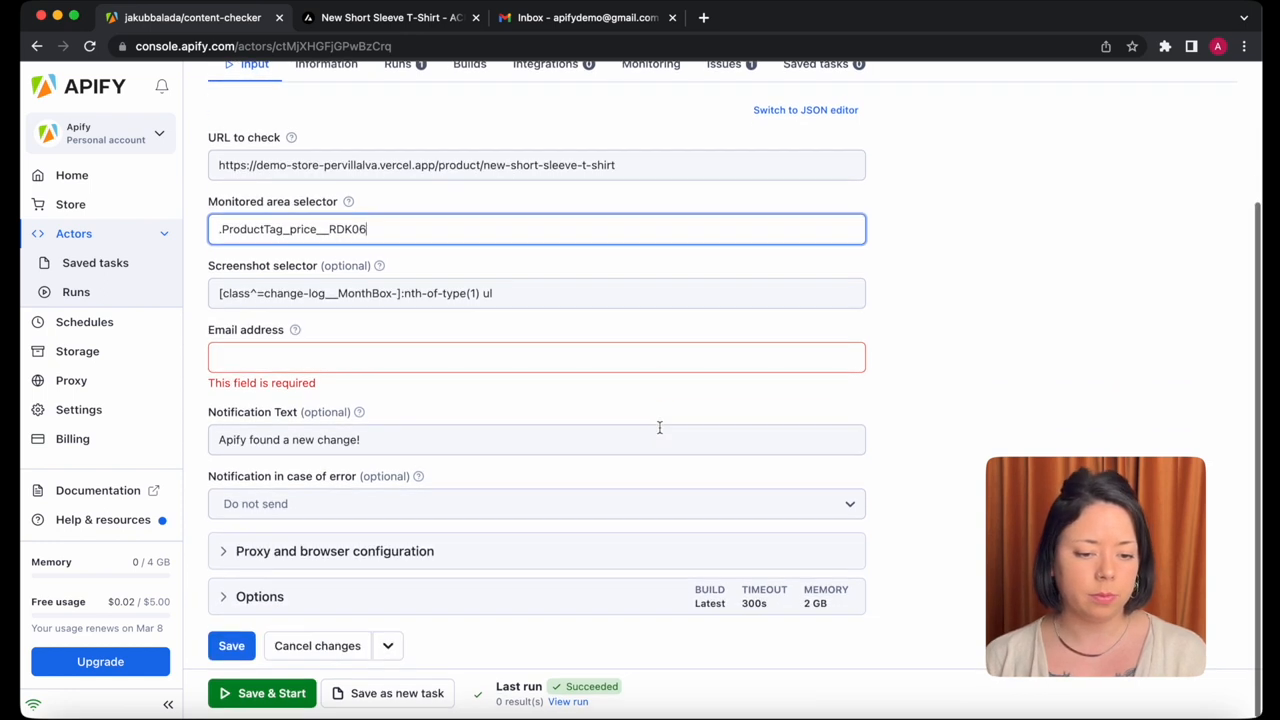
{"action": "left_click", "coordinate": [538, 294]}
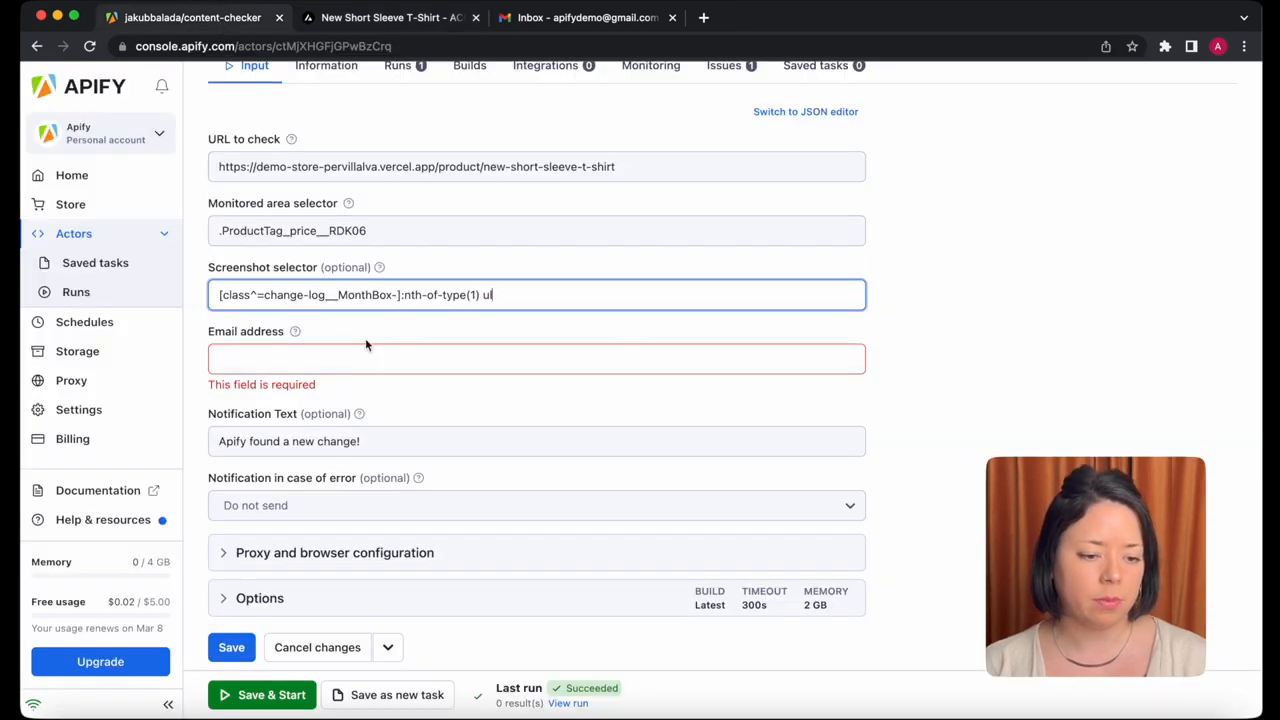
{"action": "type", "text": ".ProductView_main__mYQdv"}
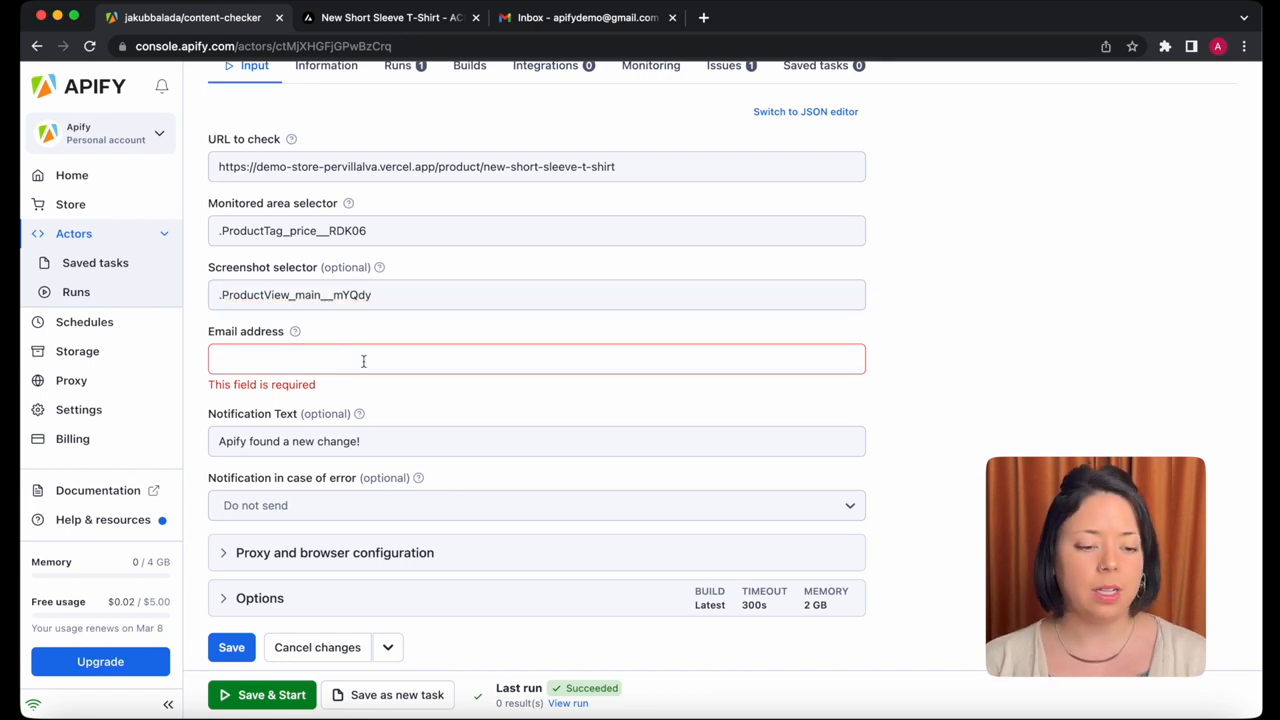
{"action": "left_click", "coordinate": [363, 358]}
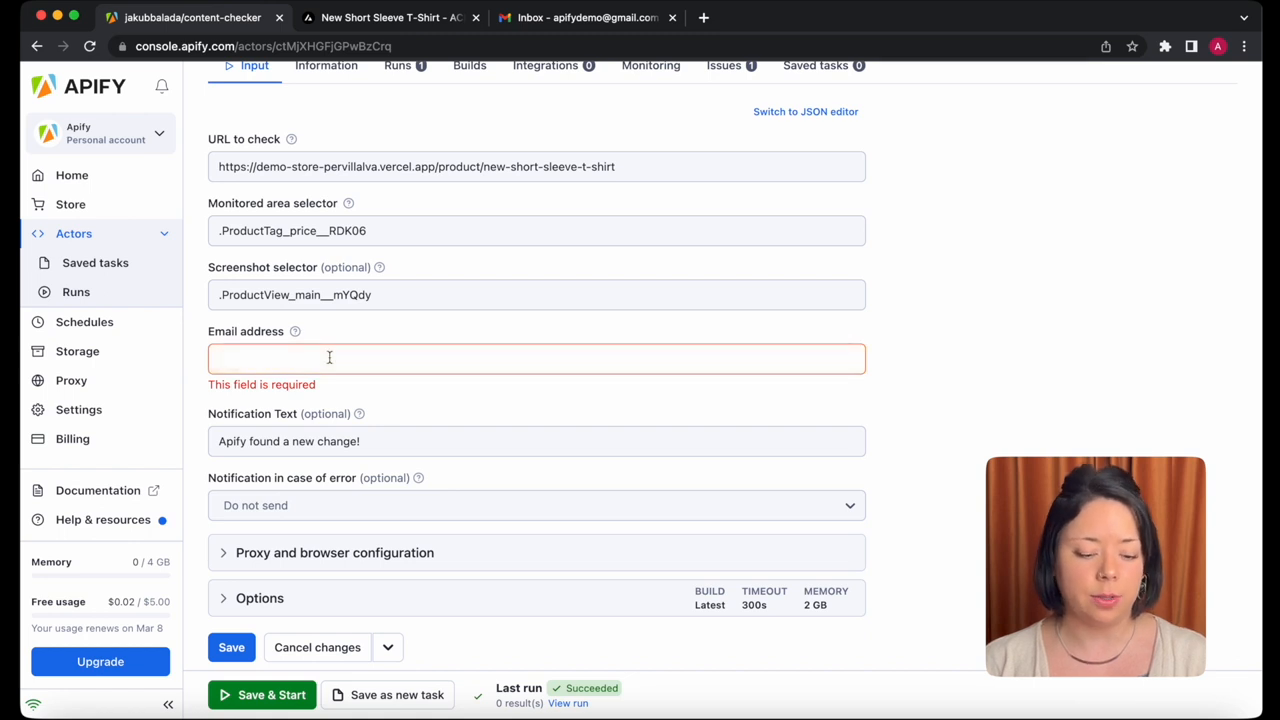
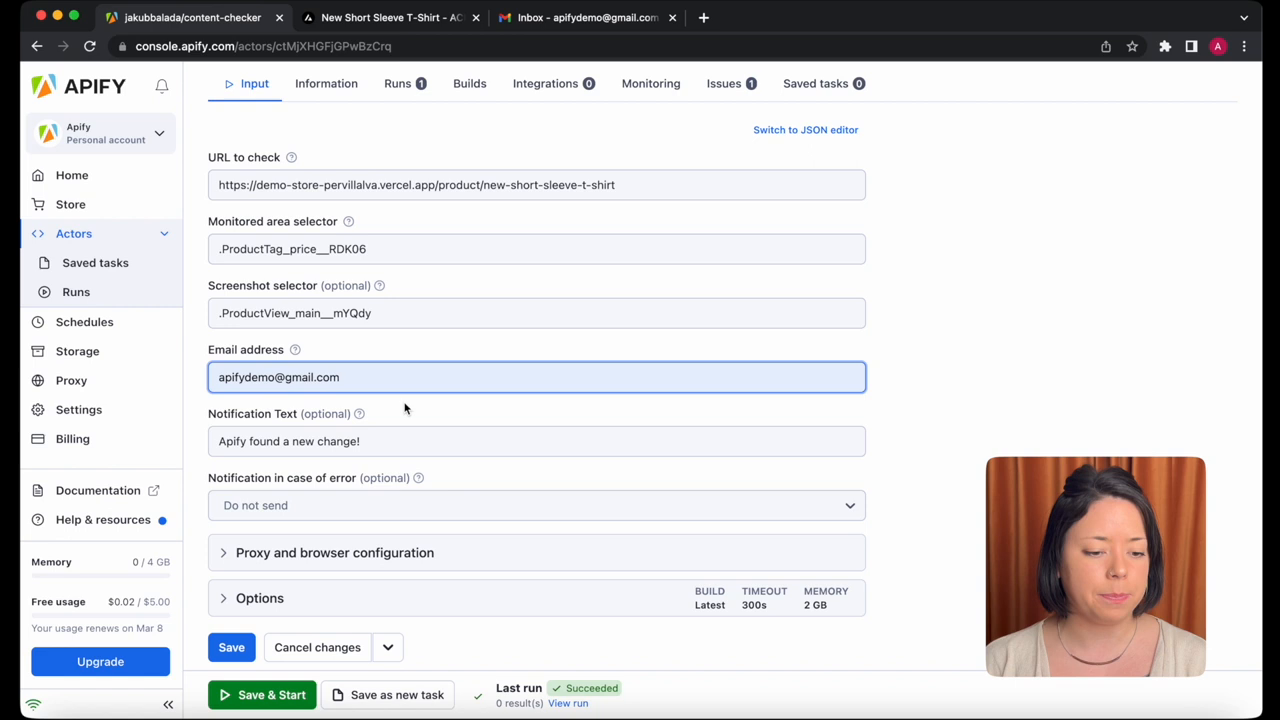
{"action": "left_click", "coordinate": [374, 441]}
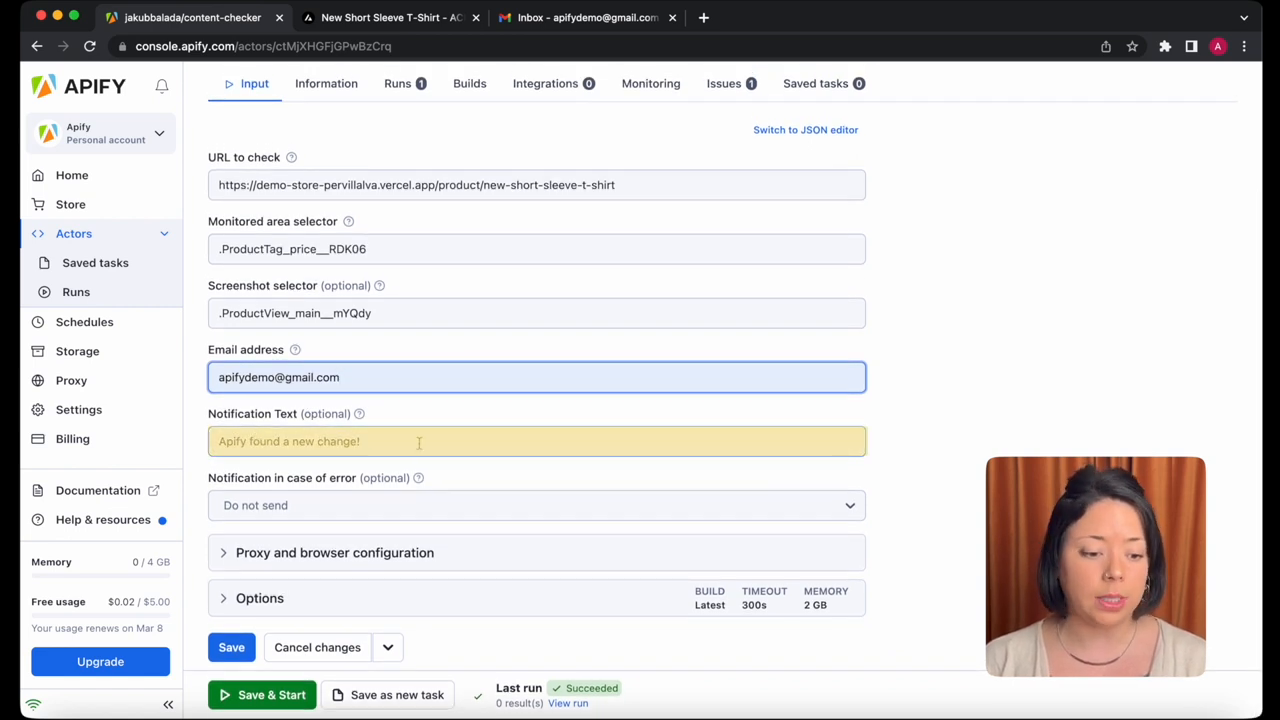
{"action": "left_click", "coordinate": [415, 442]}
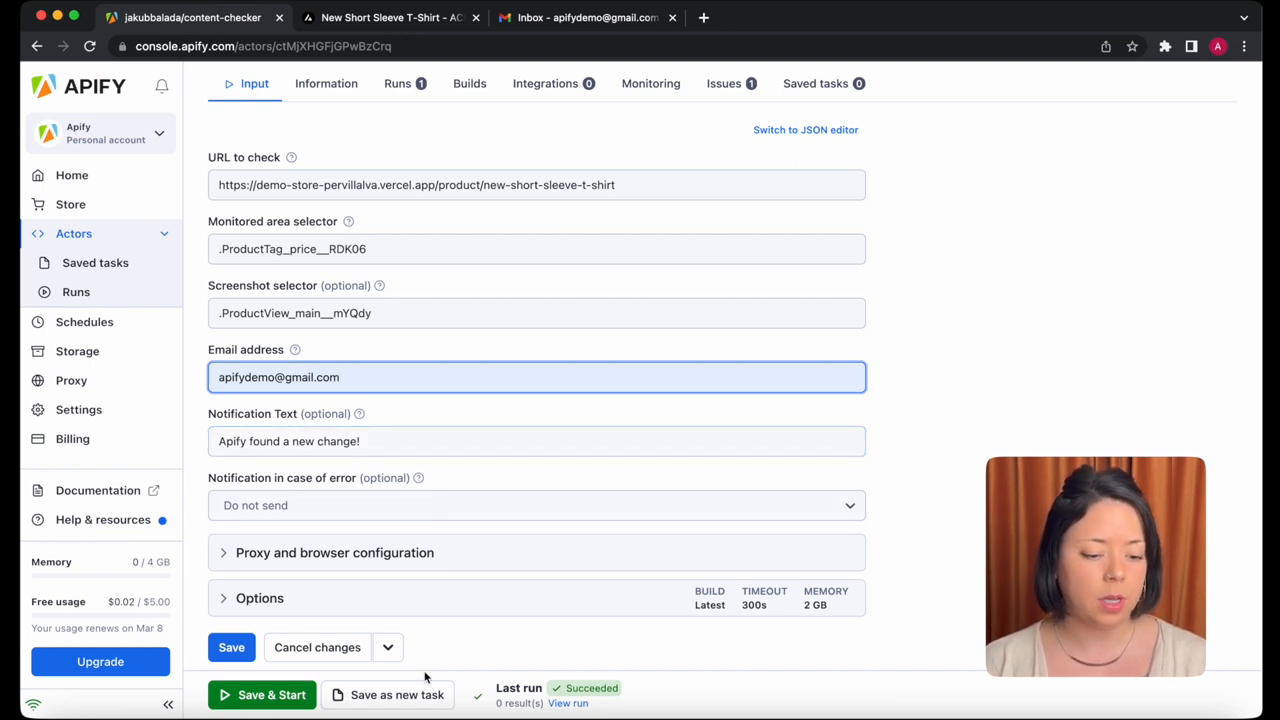
{"action": "mouse_move", "coordinate": [441, 656]}
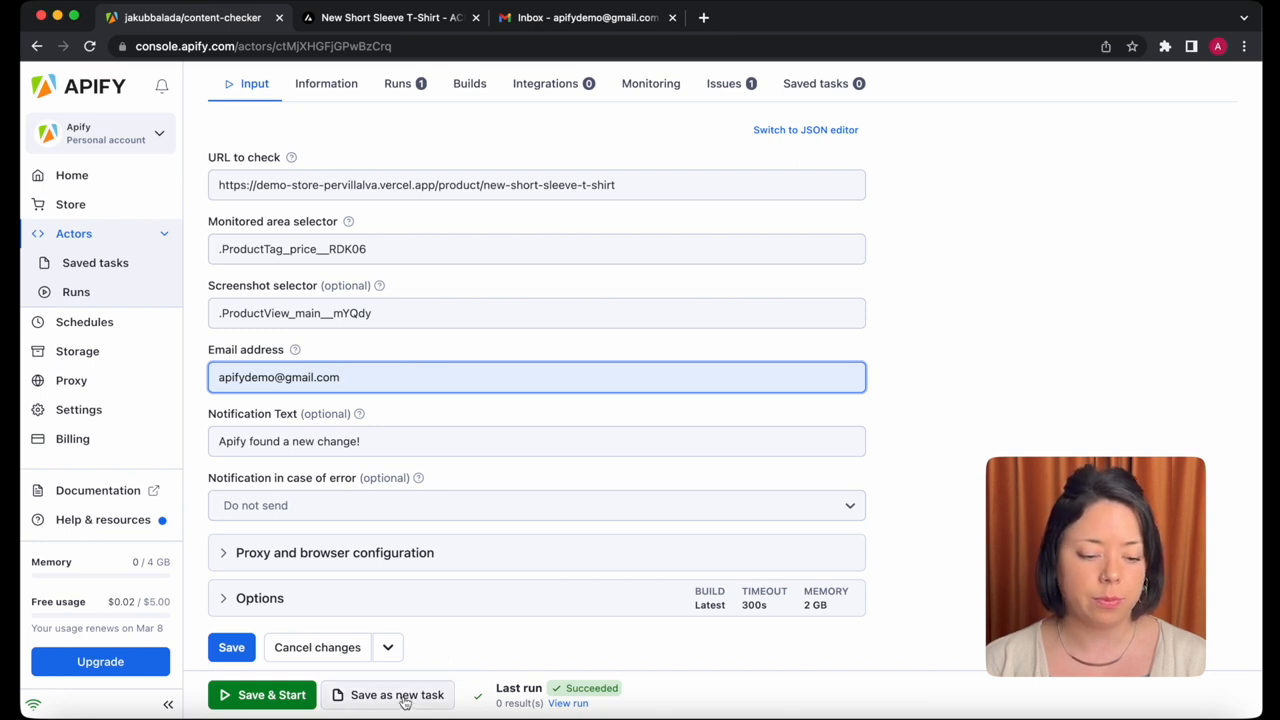
Step: Save the configuration as a new Content Checker Task and run it once
{"action": "left_click", "coordinate": [397, 695]}
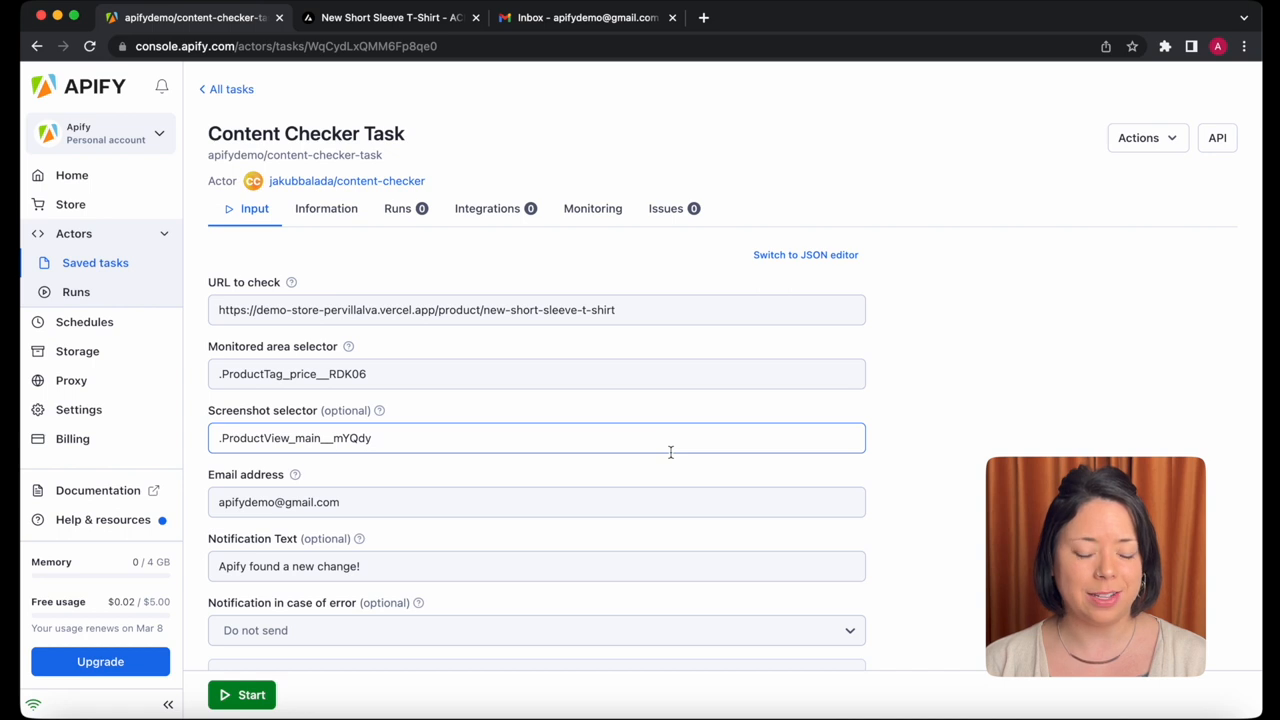
{"action": "scroll", "scroll_direction": "down", "scroll_amount": 3}
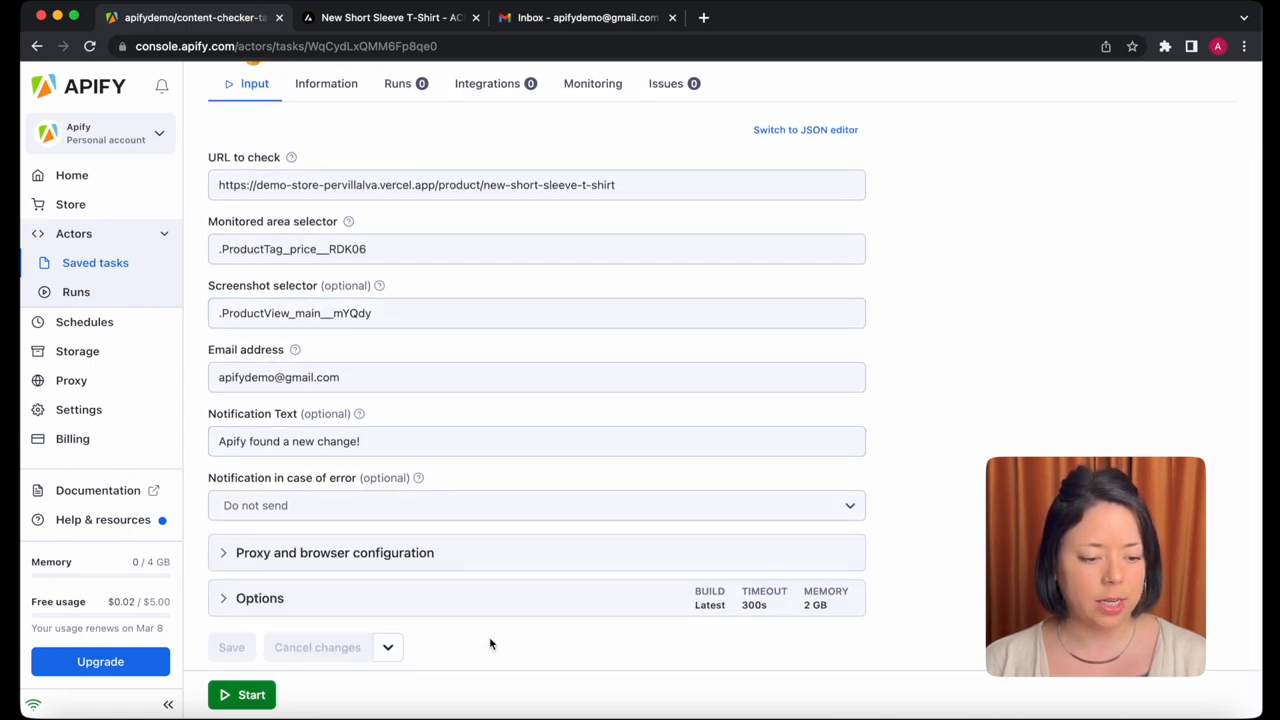
{"action": "left_click", "coordinate": [231, 647]}
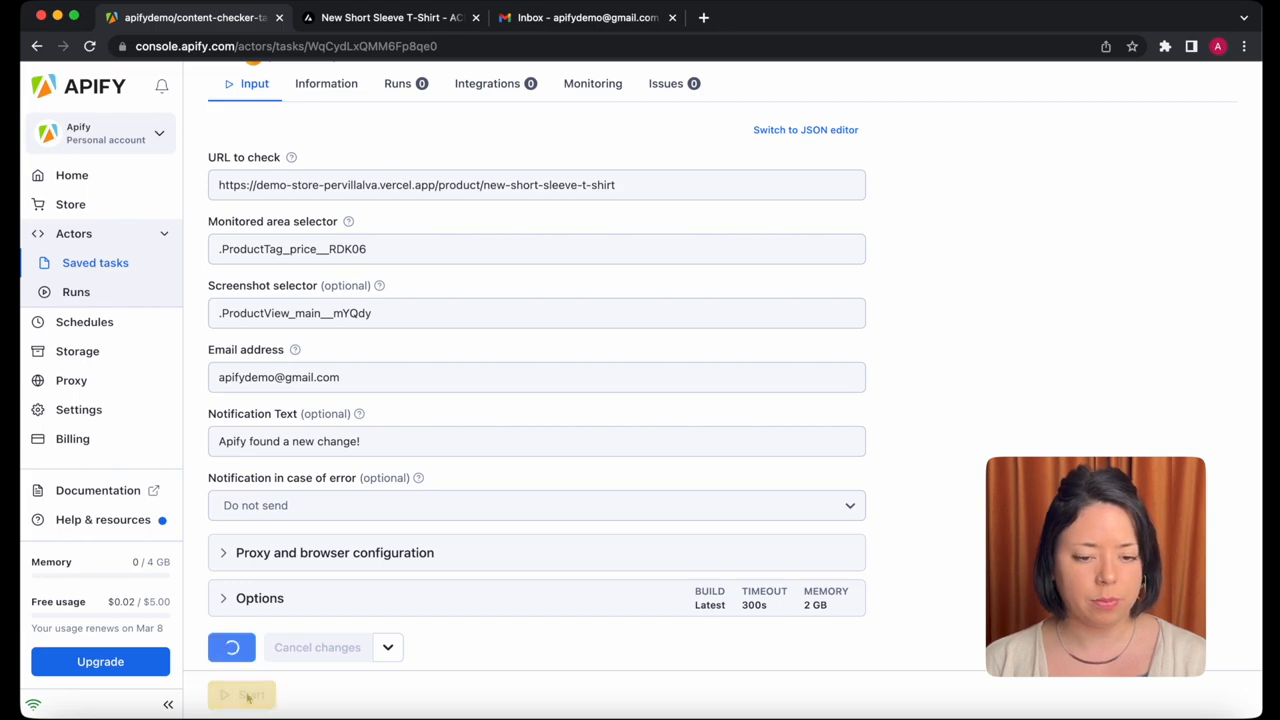
{"action": "left_click", "coordinate": [243, 695]}
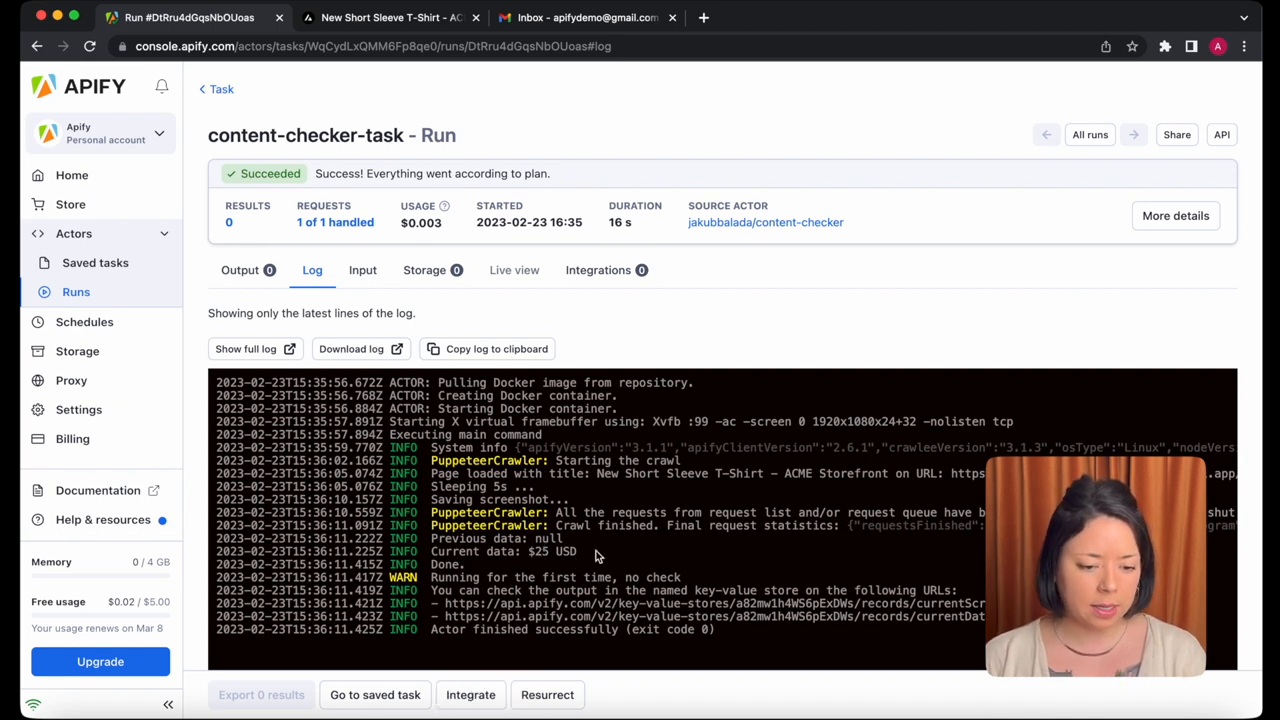
Step: Highlight the 'Running for the first time' log line, then view Saved tasks
{"action": "double_click", "coordinate": [542, 551]}
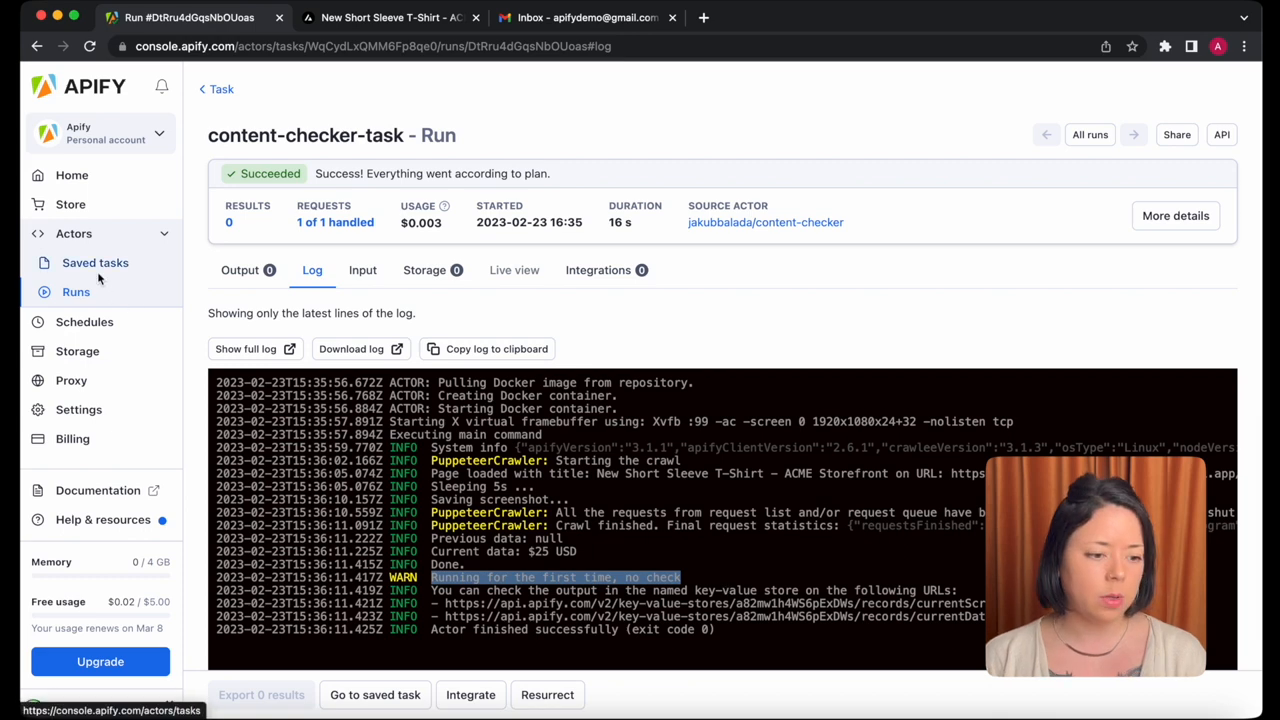
{"action": "left_click", "coordinate": [95, 262]}
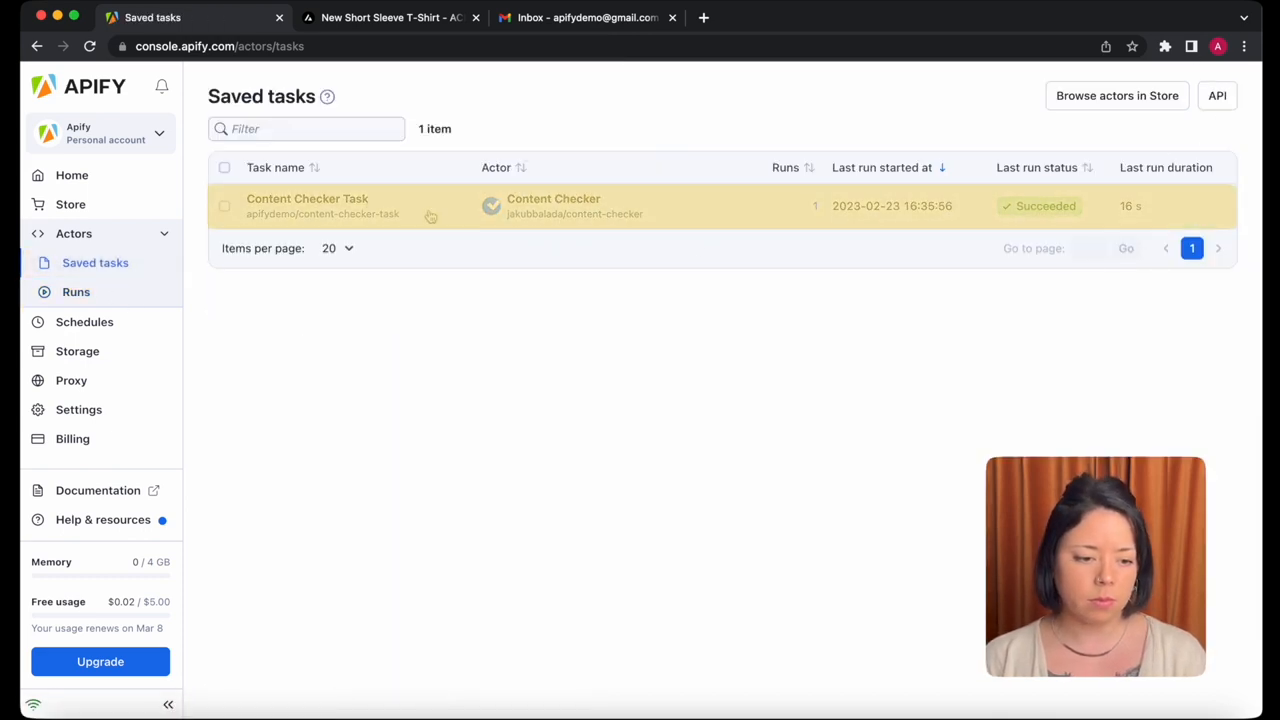
Step: Give the Content Checker Task an Hourly schedule and view the Schedules list
{"action": "left_click", "coordinate": [307, 199]}
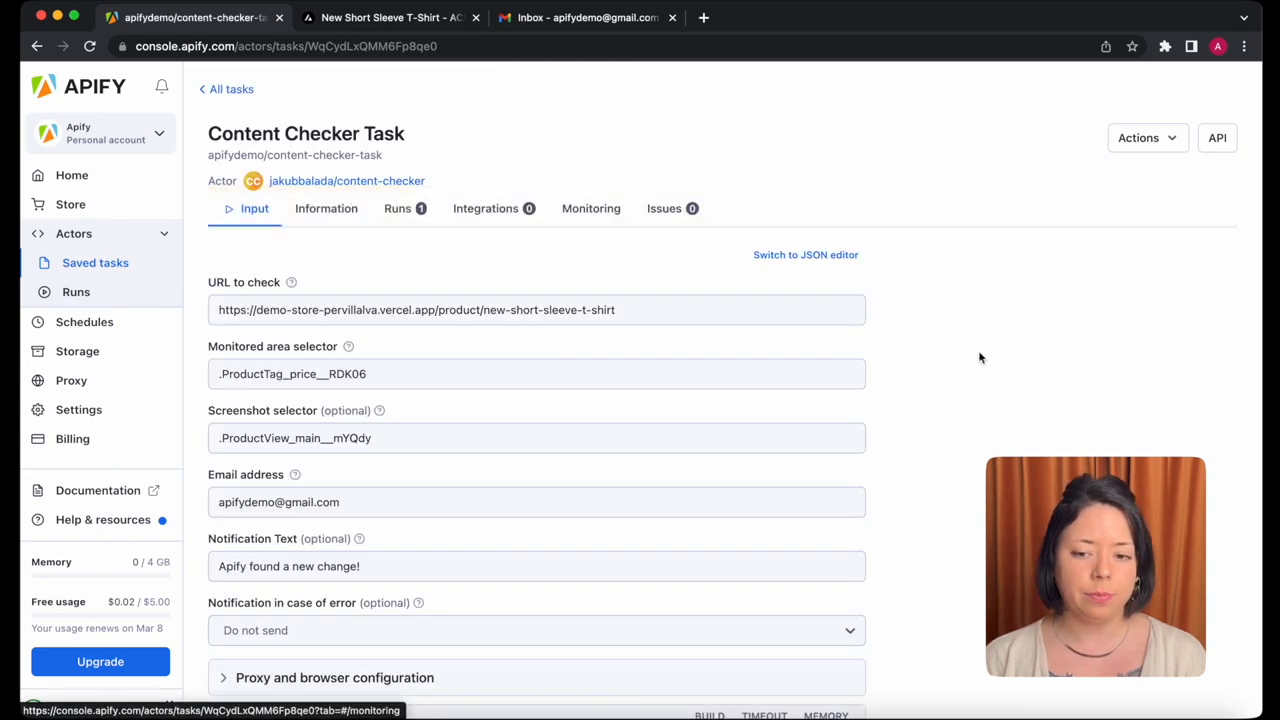
{"action": "left_click", "coordinate": [1147, 137]}
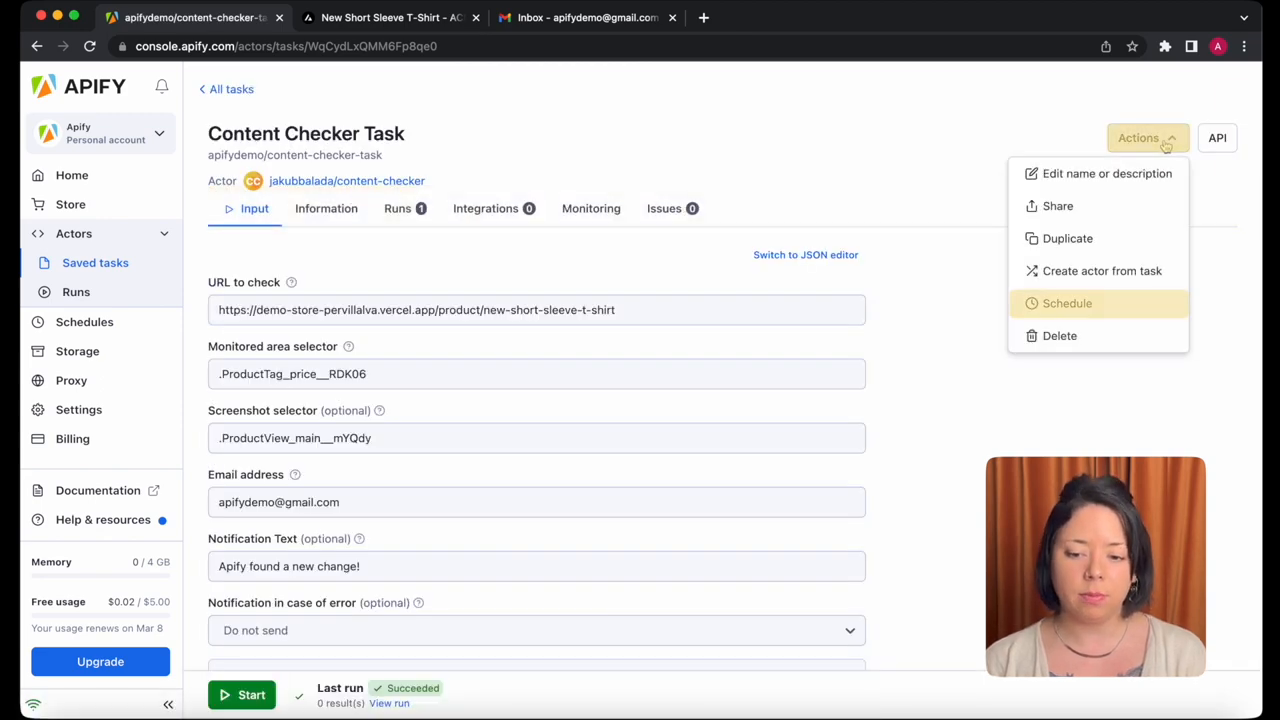
{"action": "left_click", "coordinate": [1067, 303]}
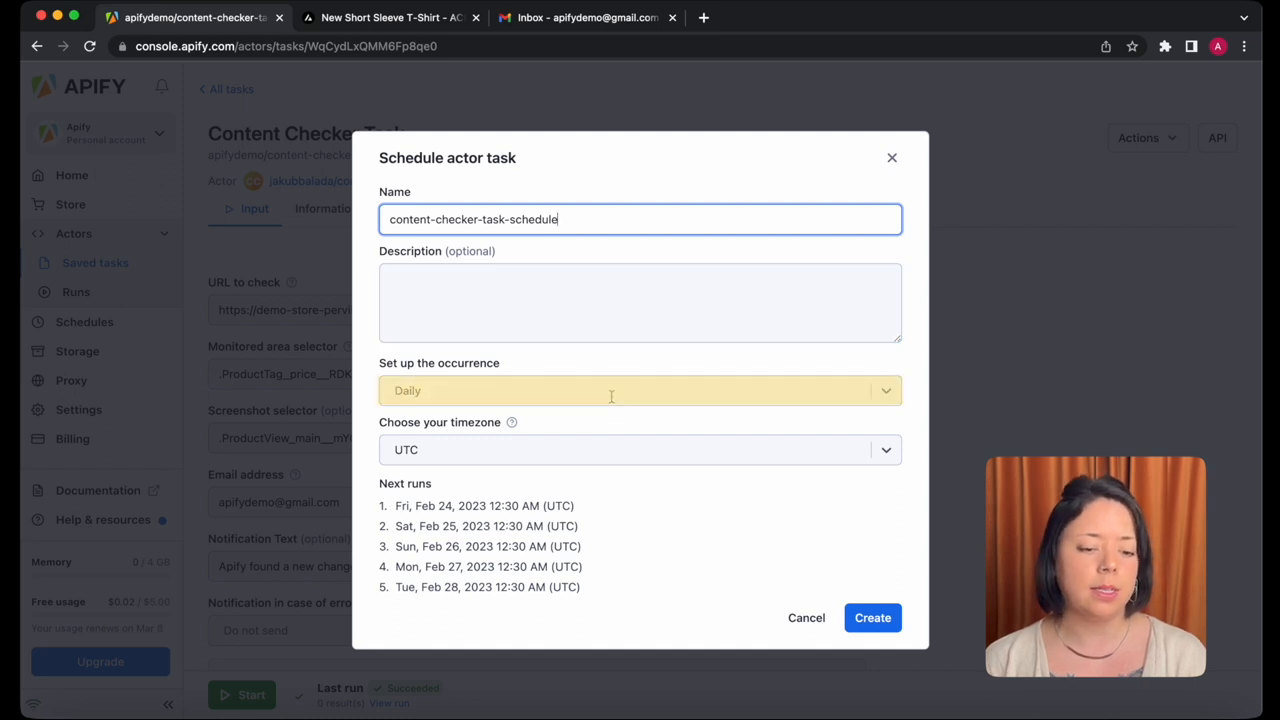
{"action": "left_click", "coordinate": [639, 391]}
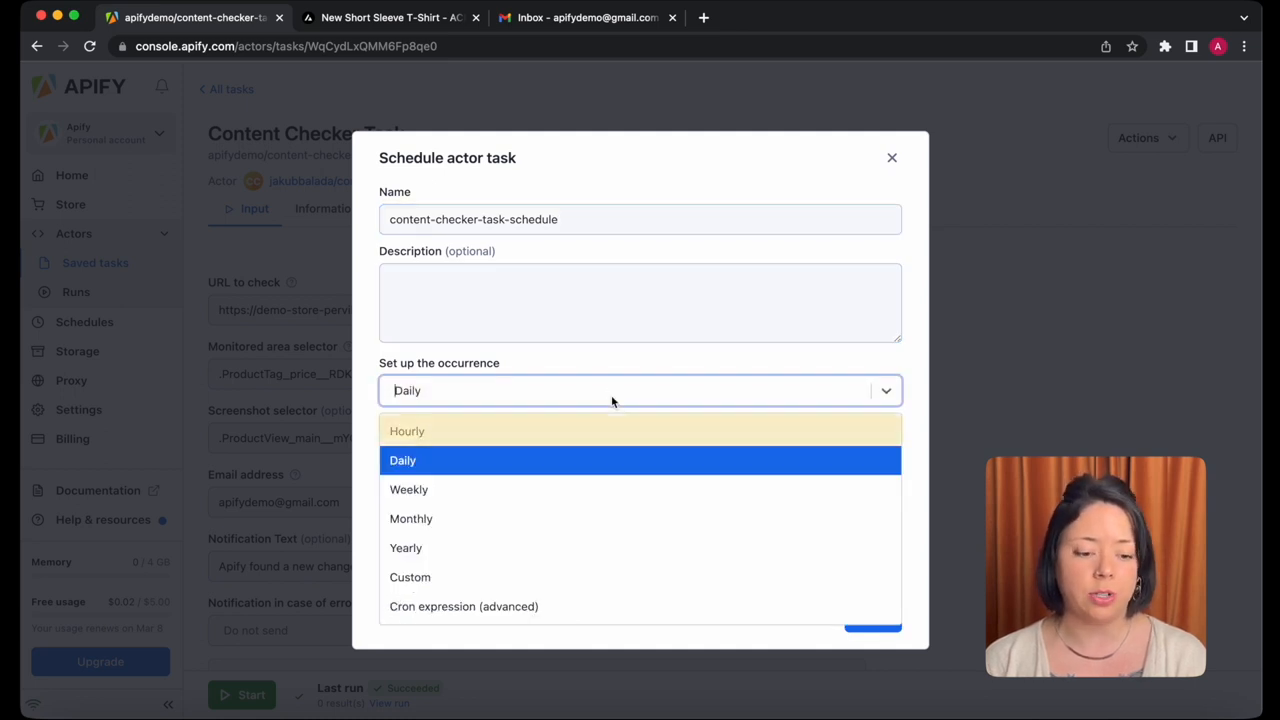
{"action": "left_click", "coordinate": [407, 431]}
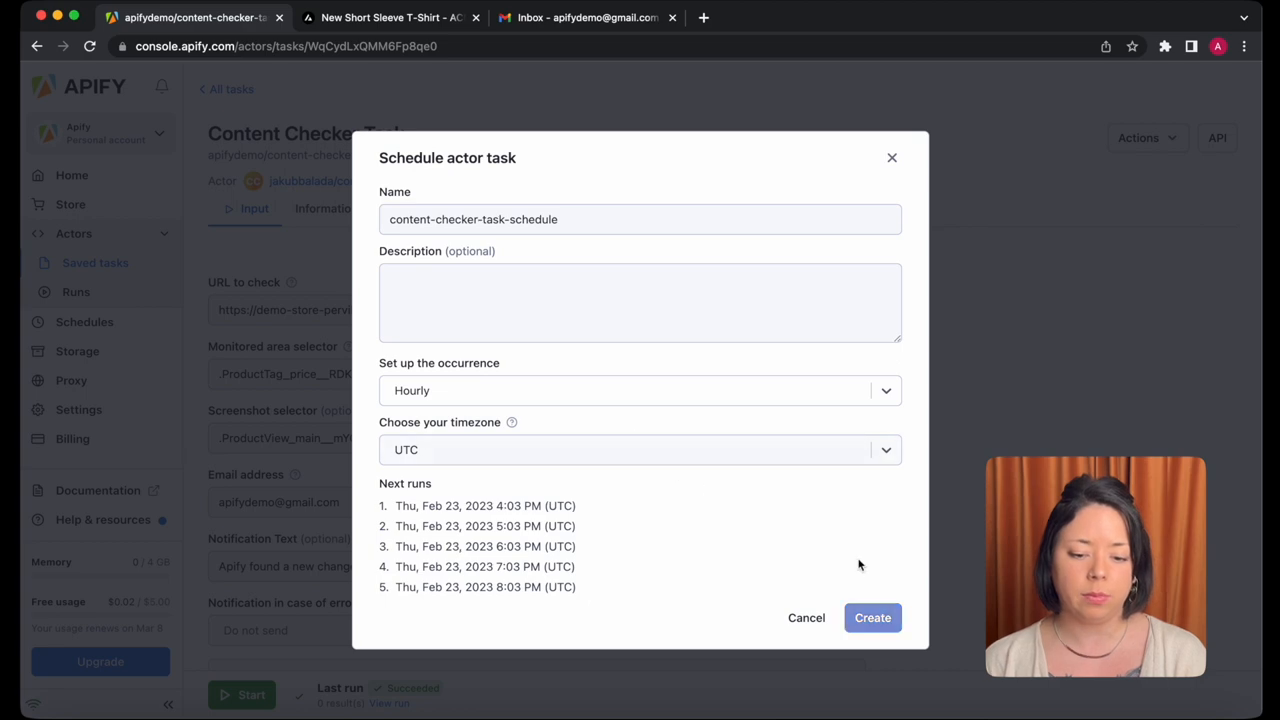
{"action": "left_click", "coordinate": [872, 617]}
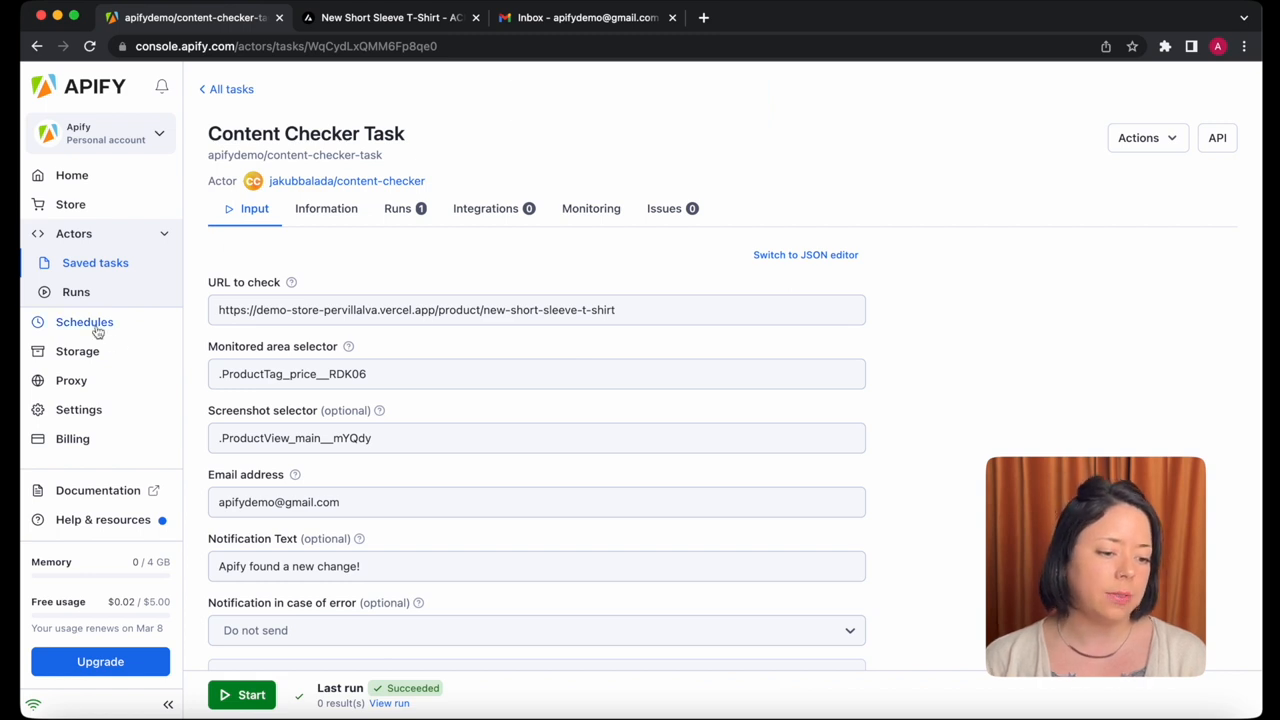
{"action": "left_click", "coordinate": [84, 321]}
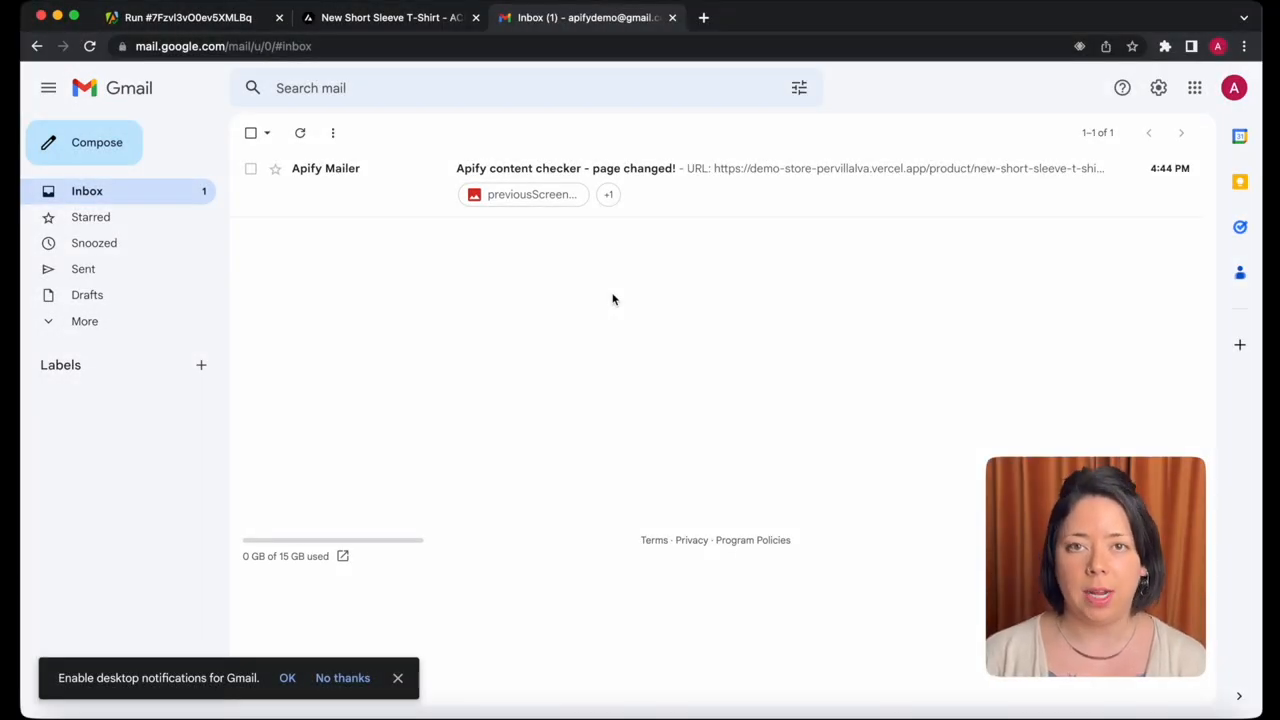
{"action": "mouse_move", "coordinate": [683, 200]}
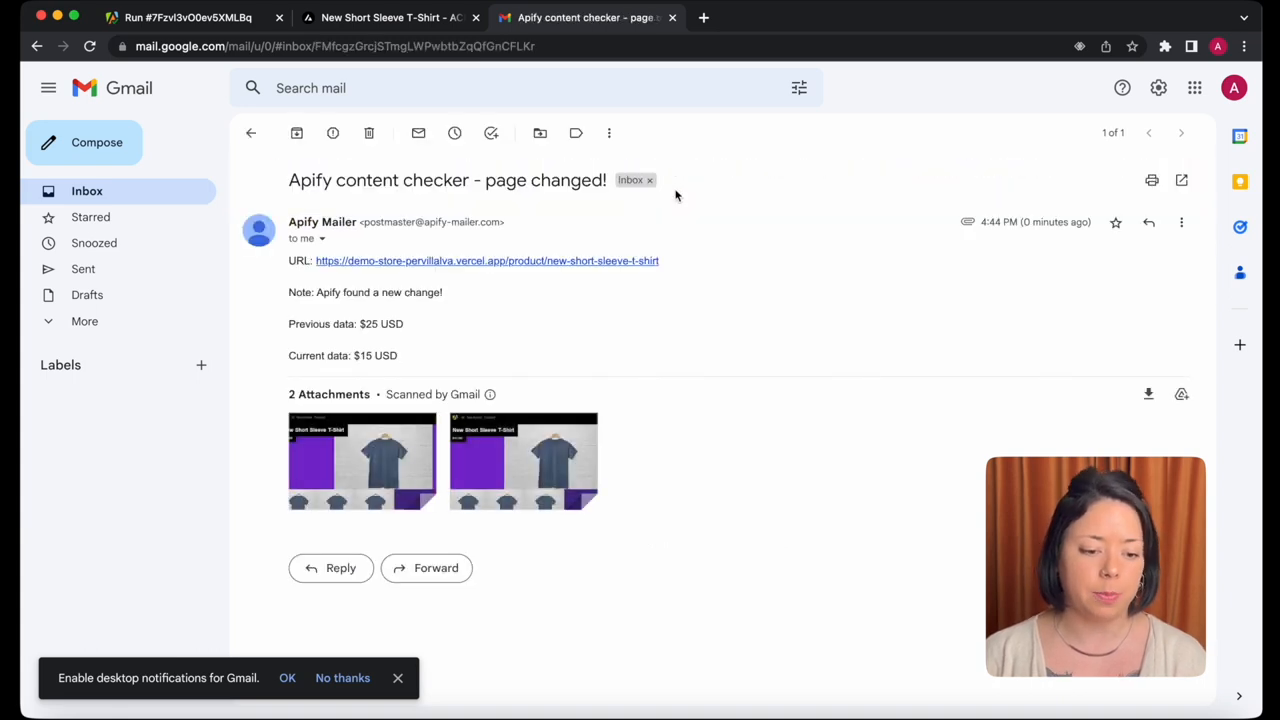
Step: Preview the previousScreenshot.png attachment of the $25-to-$15 price alert email
{"action": "left_click", "coordinate": [362, 461]}
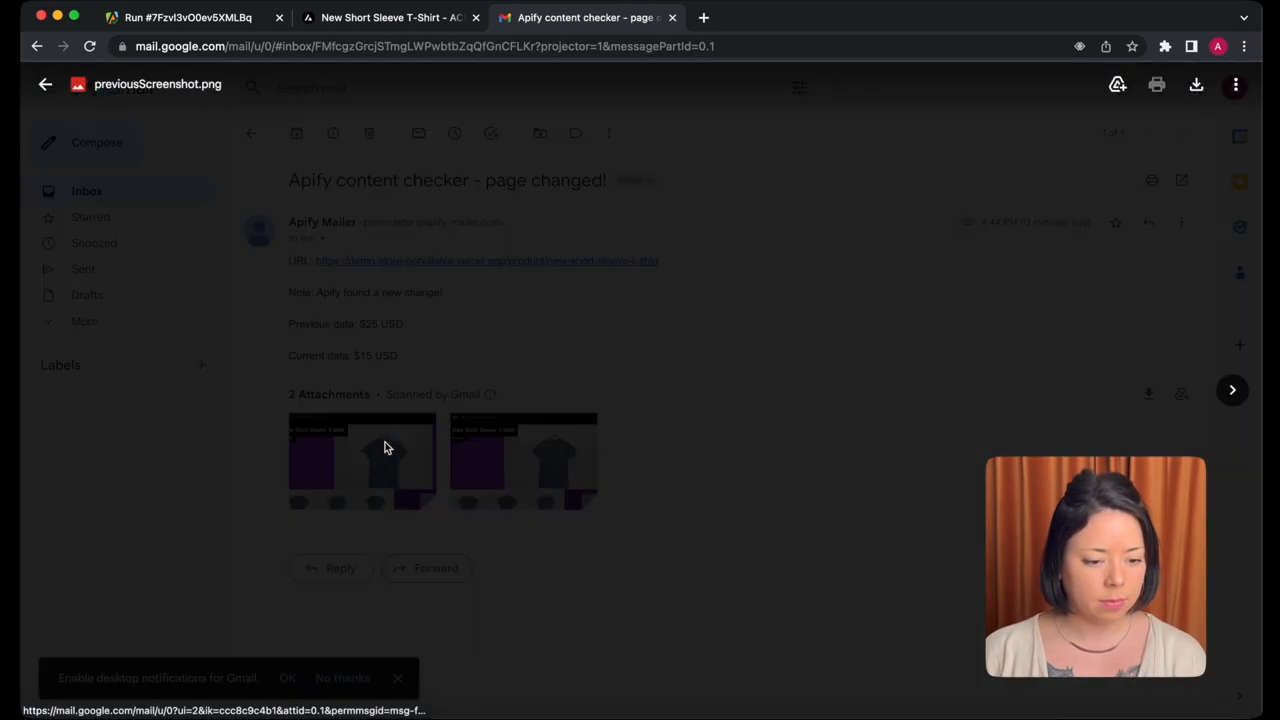